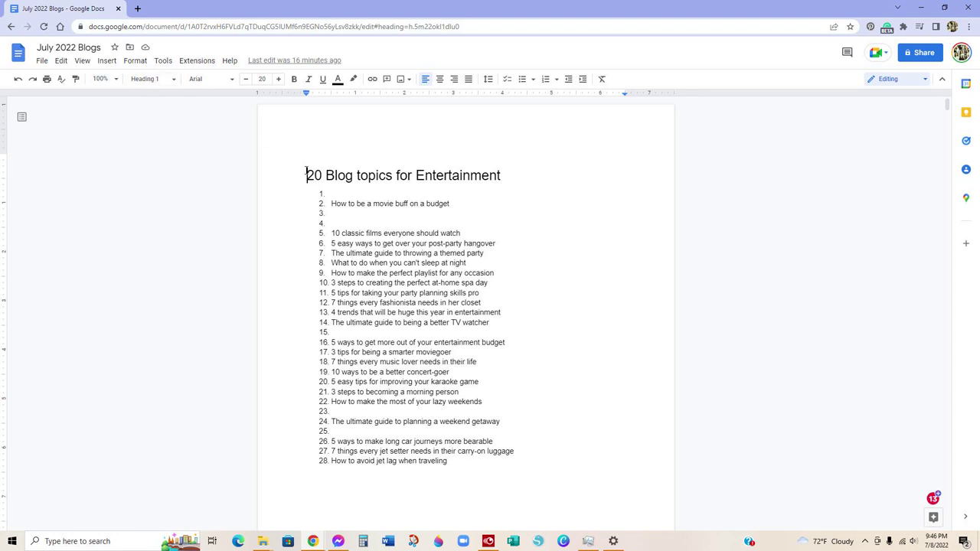
mouse_move(107, 62)
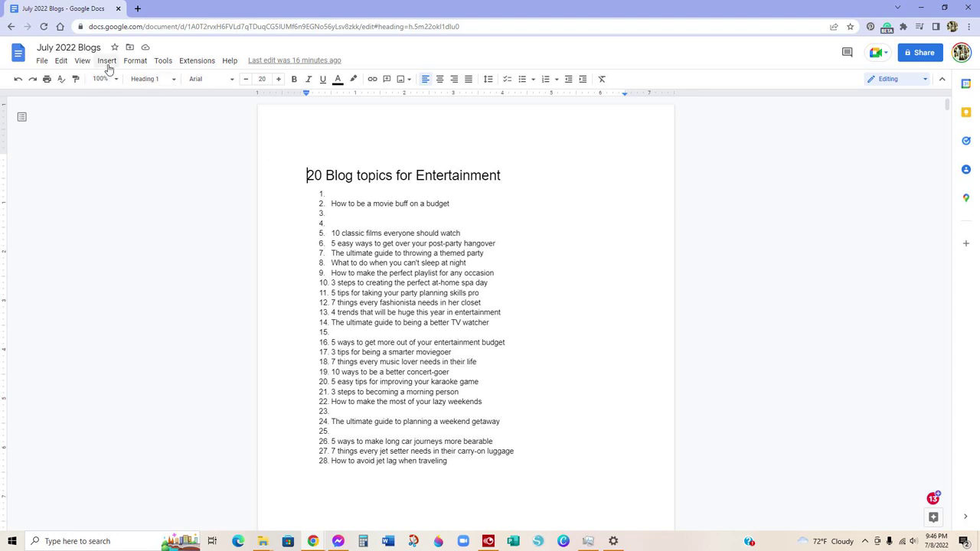
Add a page break above the first heading to create a blank first page
click(108, 62)
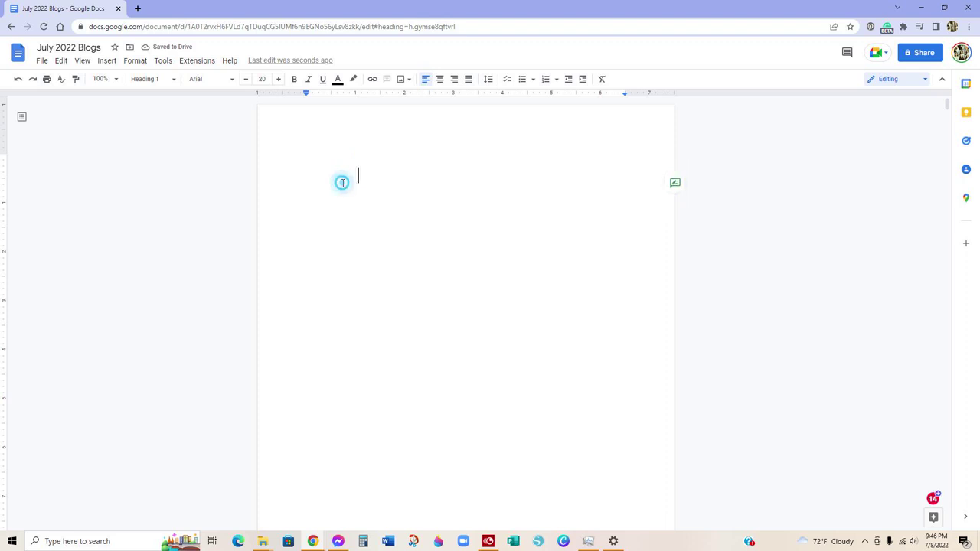
Insert a table of contents with blue links on the blank first page
click(107, 62)
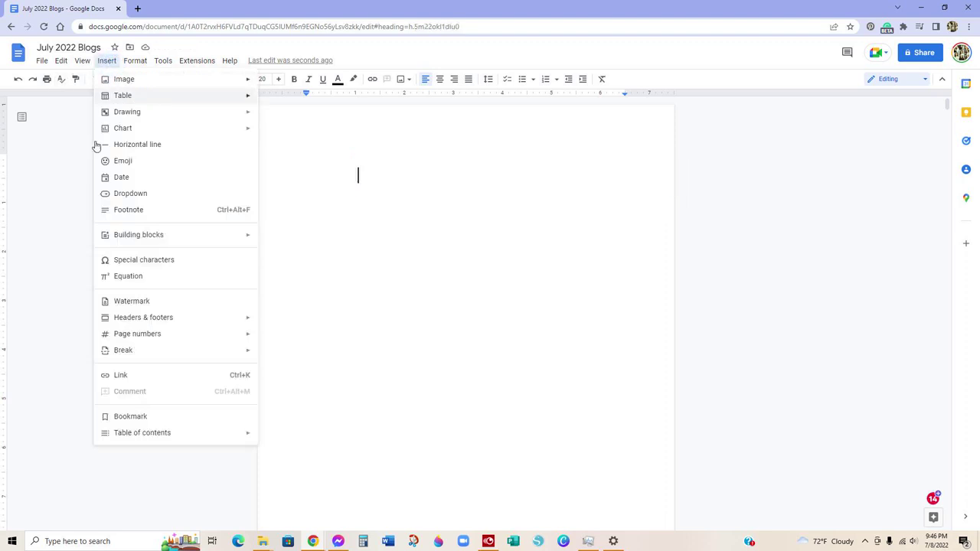
mouse_move(132, 398)
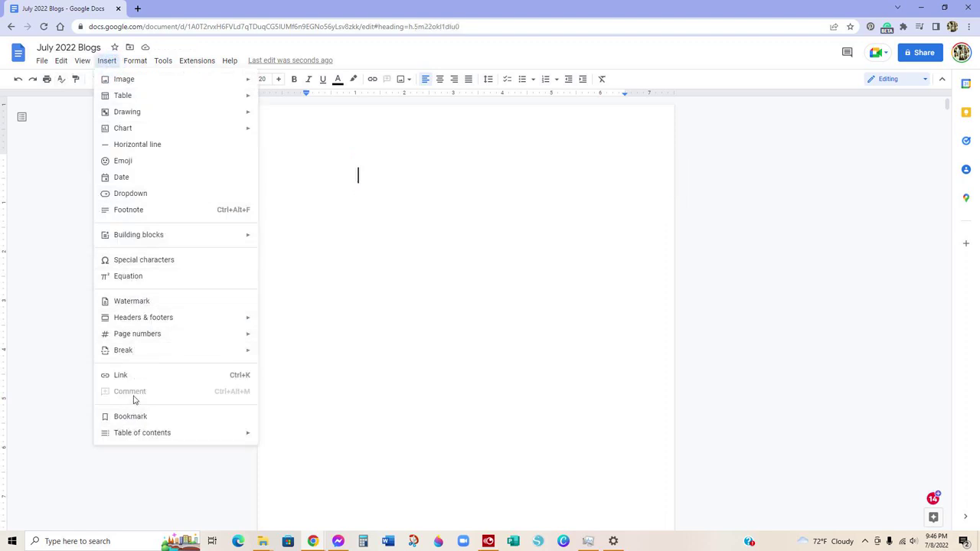
mouse_move(143, 432)
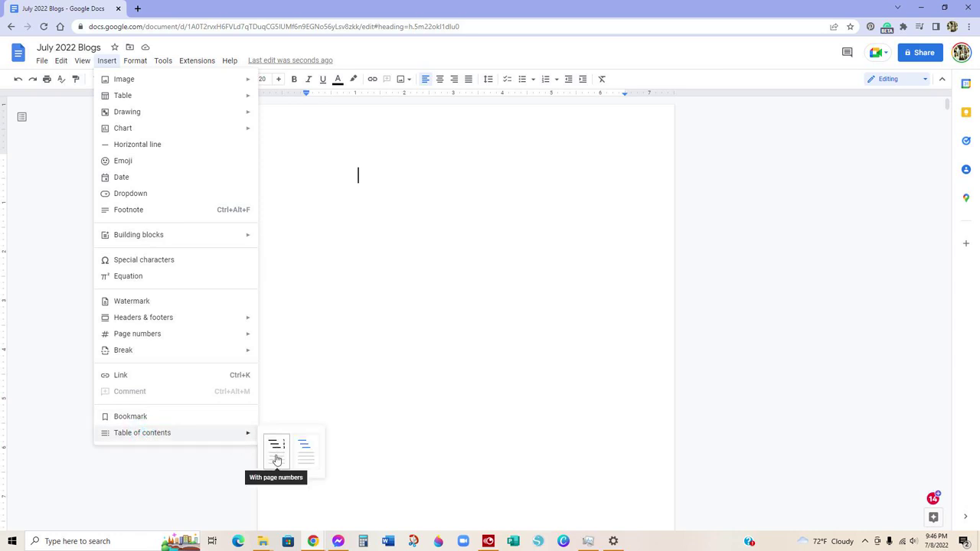
mouse_move(306, 452)
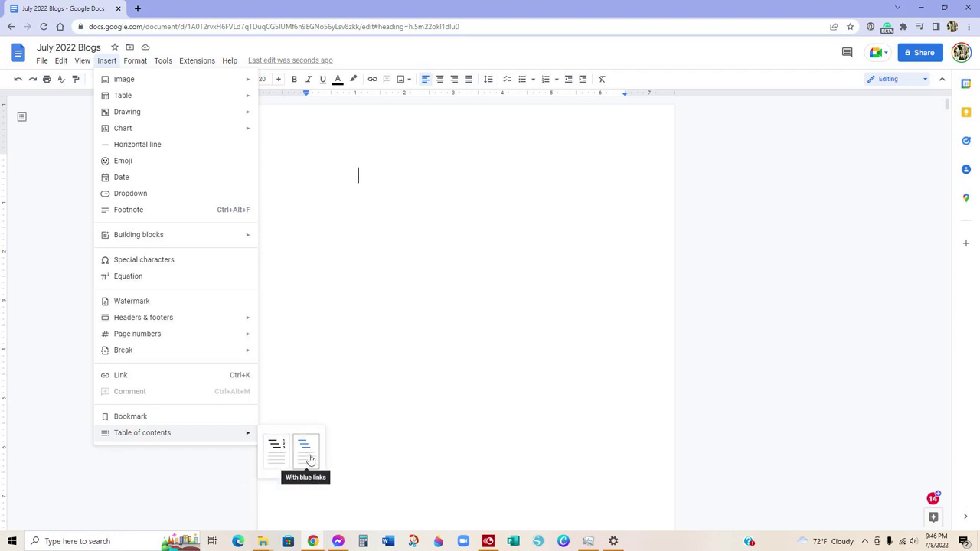
click(307, 452)
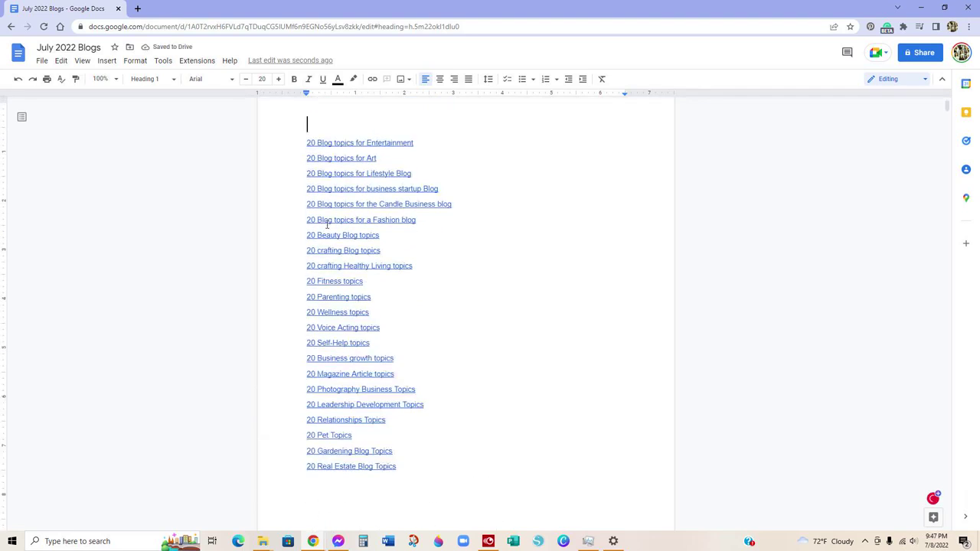
Scroll down from the table of contents to the '20 Blog topics for Entertainment' heading
scroll(down, 3)
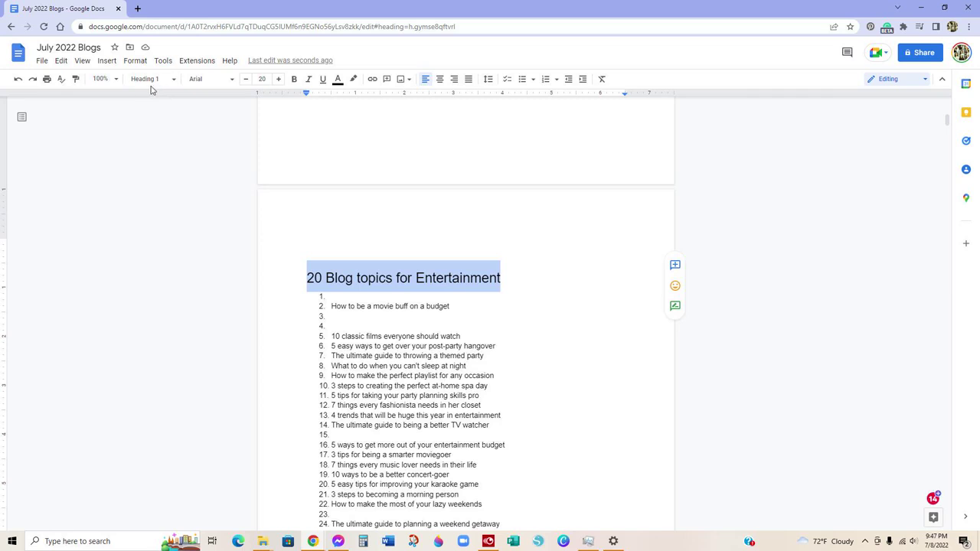
Reach the Art heading, set the insertion point there, and return to the contents page
scroll(down, 3)
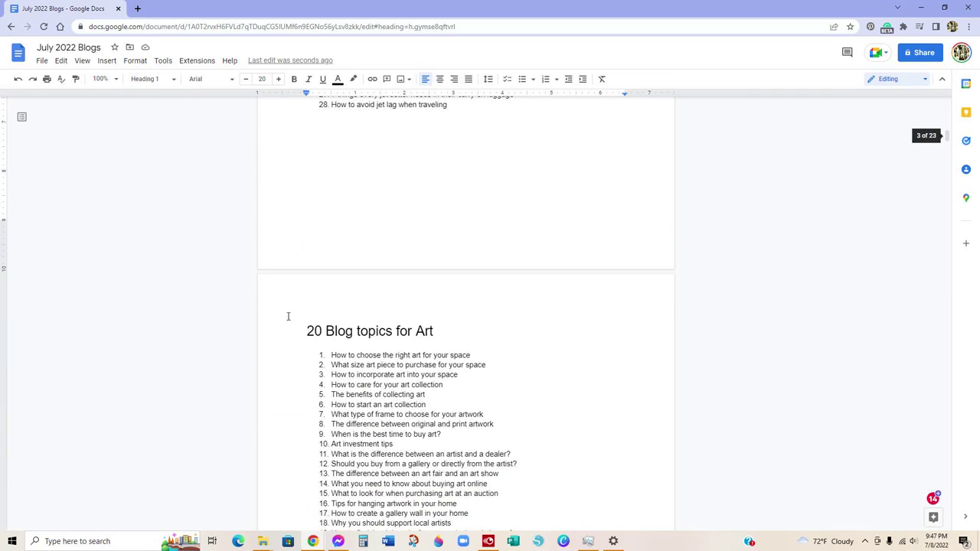
click(305, 331)
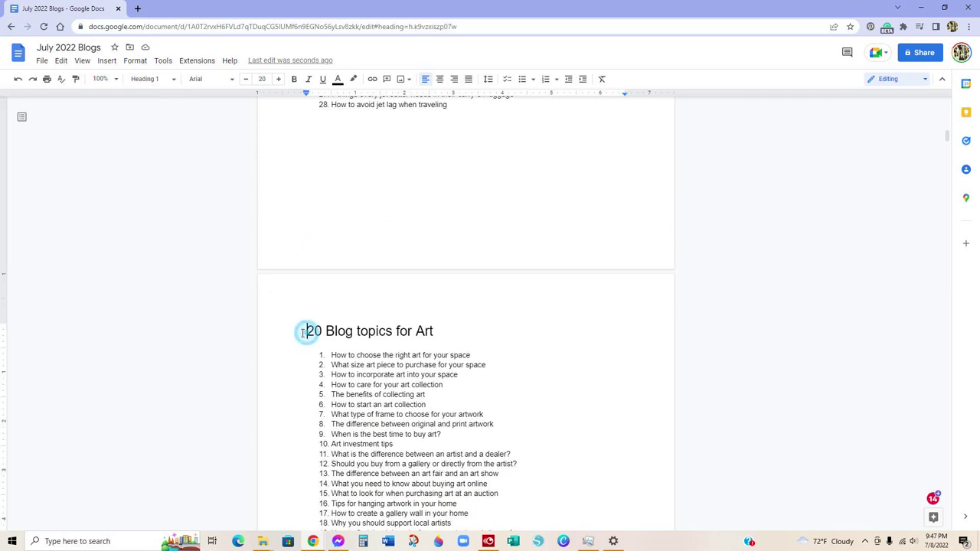
click(306, 331)
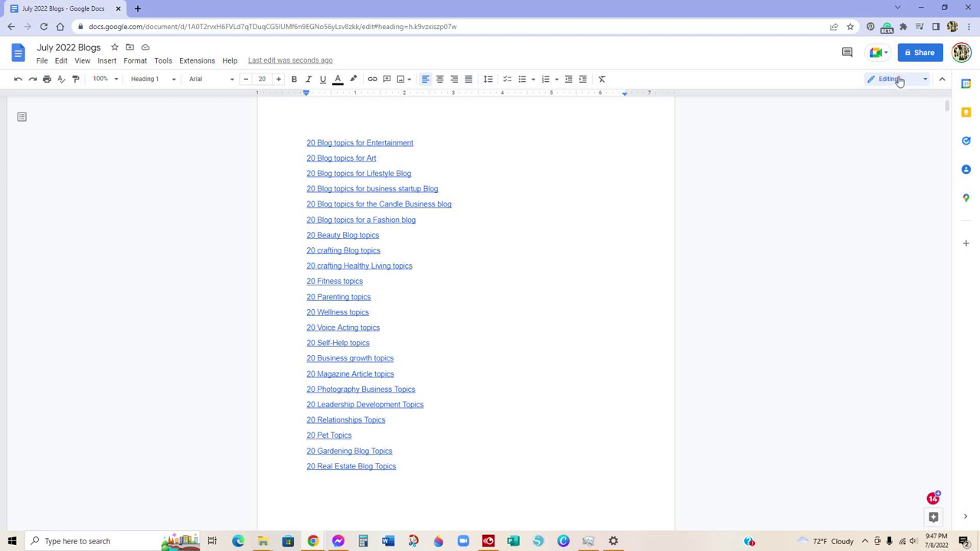
Switch the document to Viewing mode and follow the '20 Blog topics for Art' link
click(889, 80)
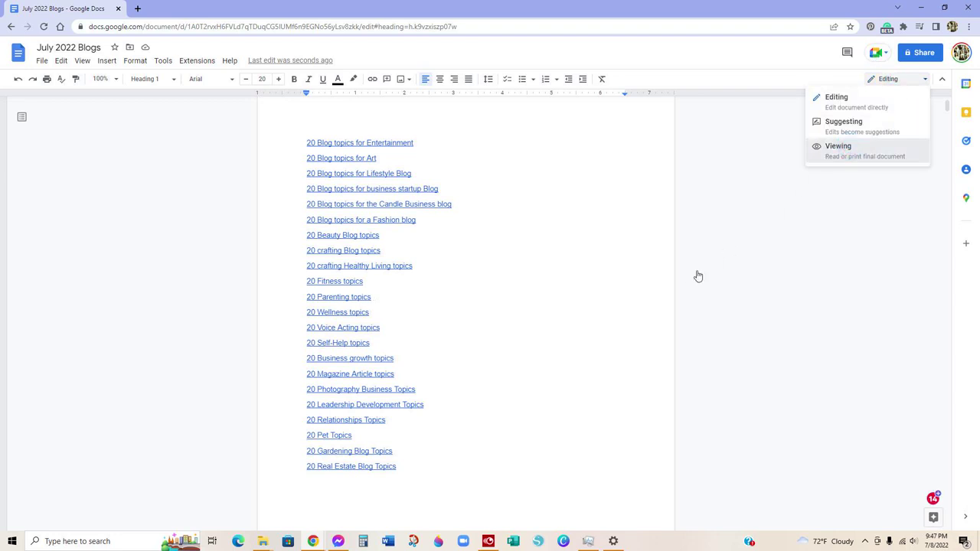
click(838, 146)
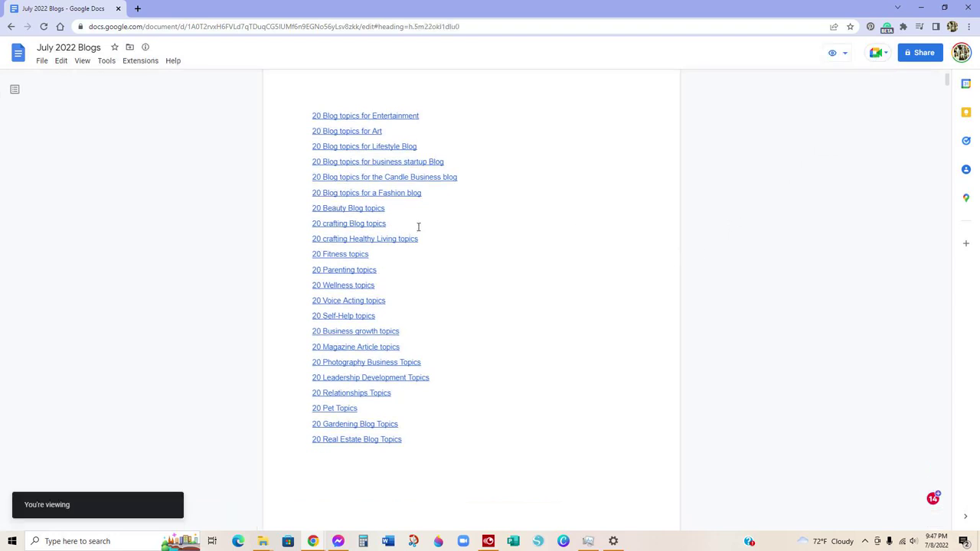
mouse_move(386, 125)
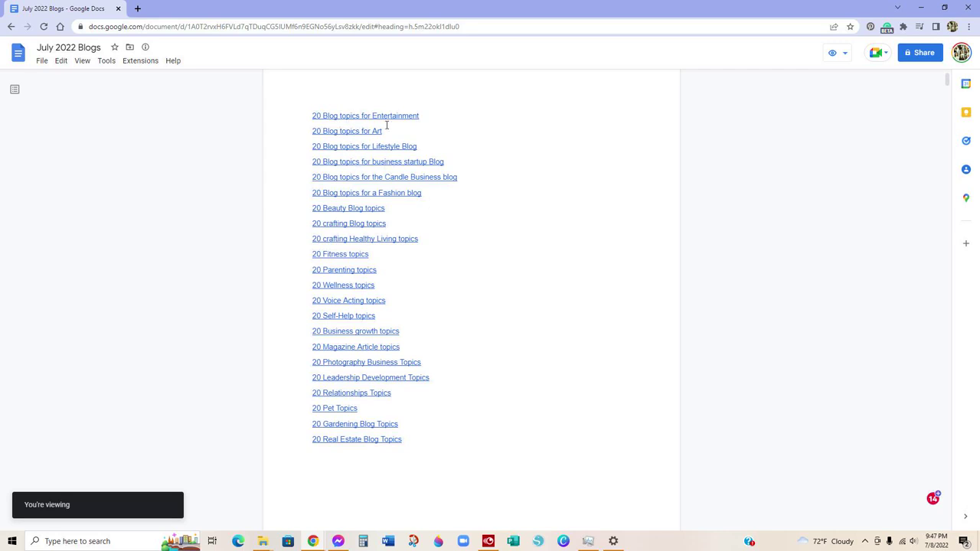
click(346, 132)
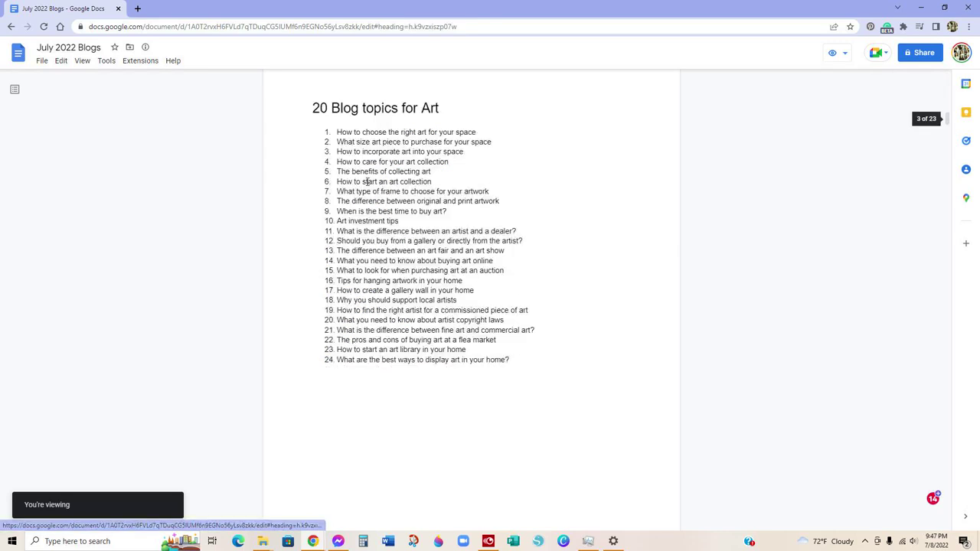